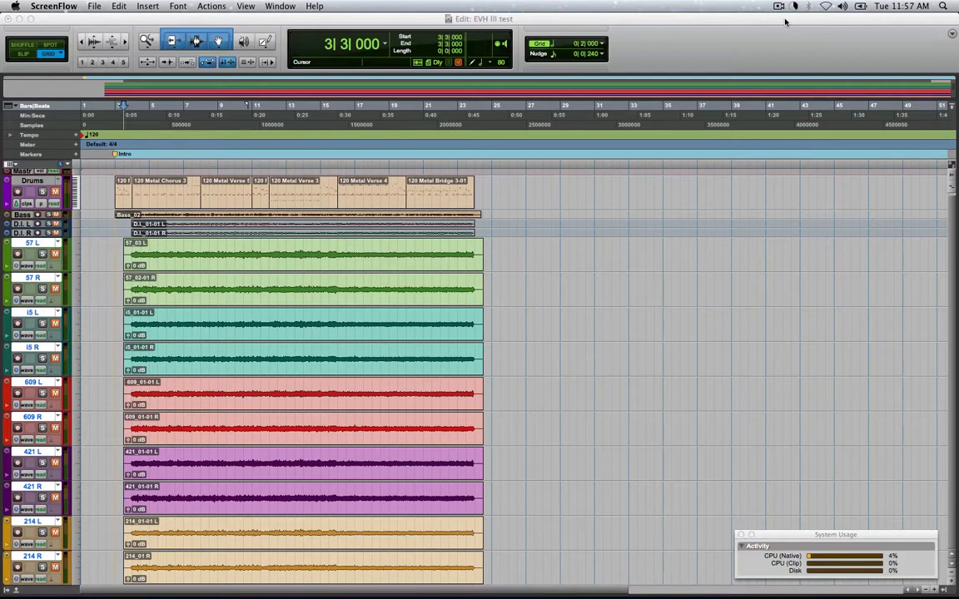
Open Session Setup showing 48 kHz, 32-bit float, and move it mid-screen.
{"action": "left_click", "coordinate": [389, 6]}
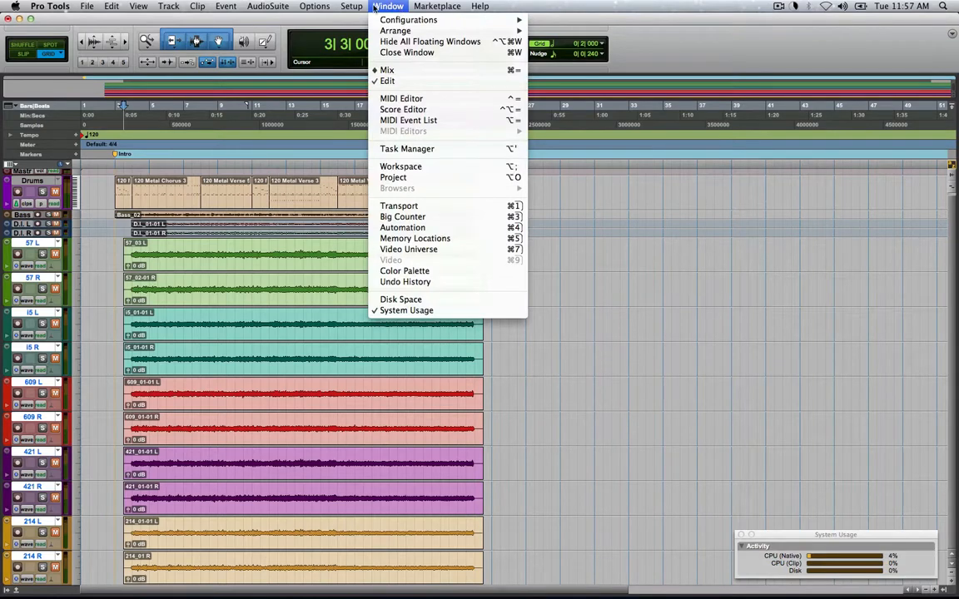
{"action": "left_click", "coordinate": [351, 6]}
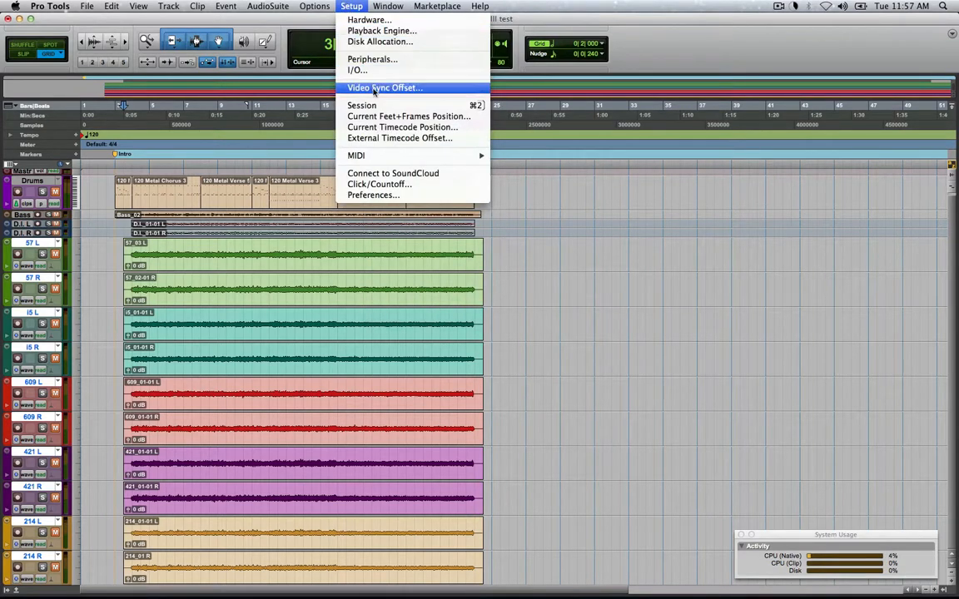
{"action": "left_click", "coordinate": [361, 106]}
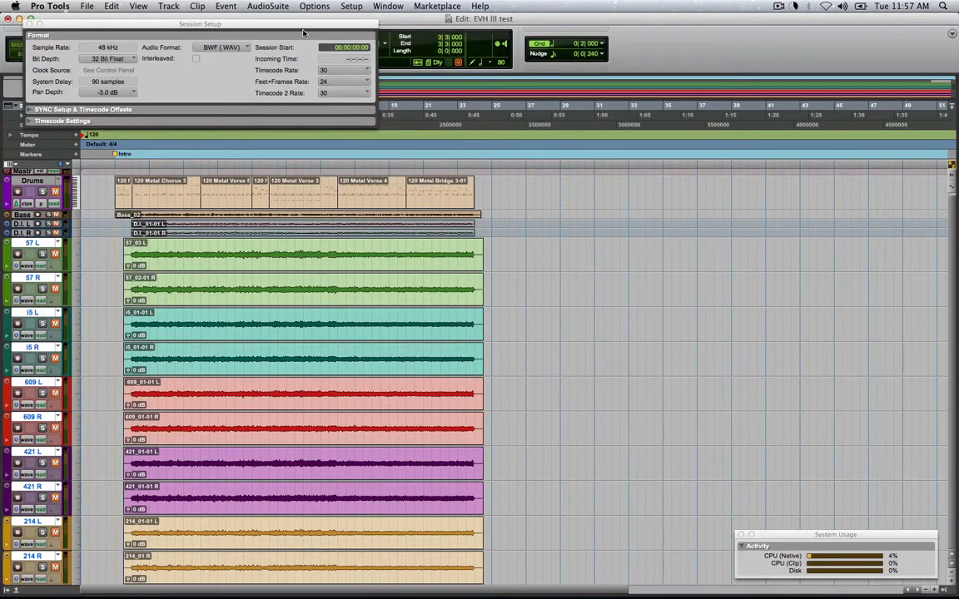
{"action": "left_click_drag", "start_coordinate": [200, 24], "coordinate": [715, 209]}
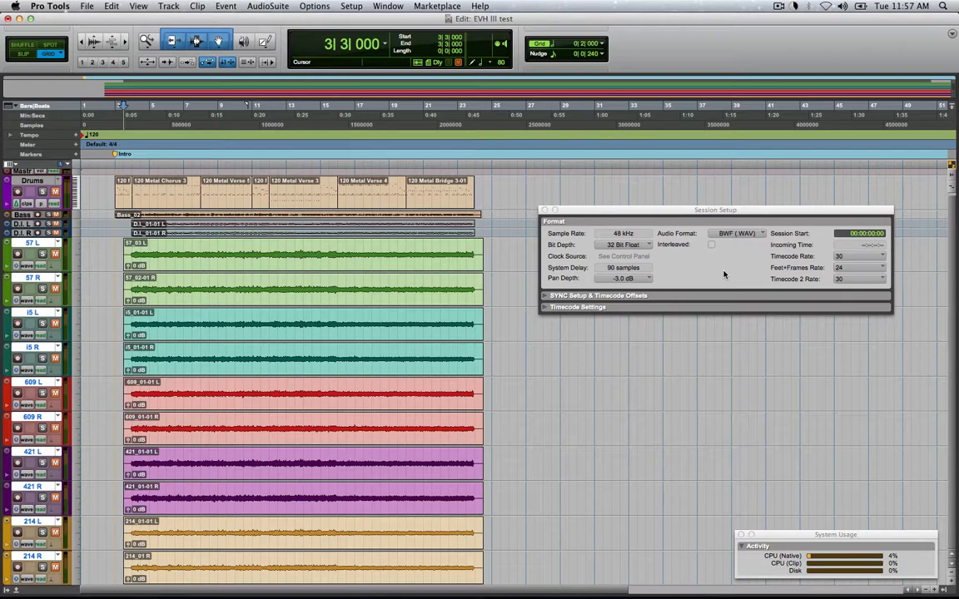
Switch to the Mix window, drag Session Setup downward, and close it.
{"action": "left_click", "coordinate": [645, 114]}
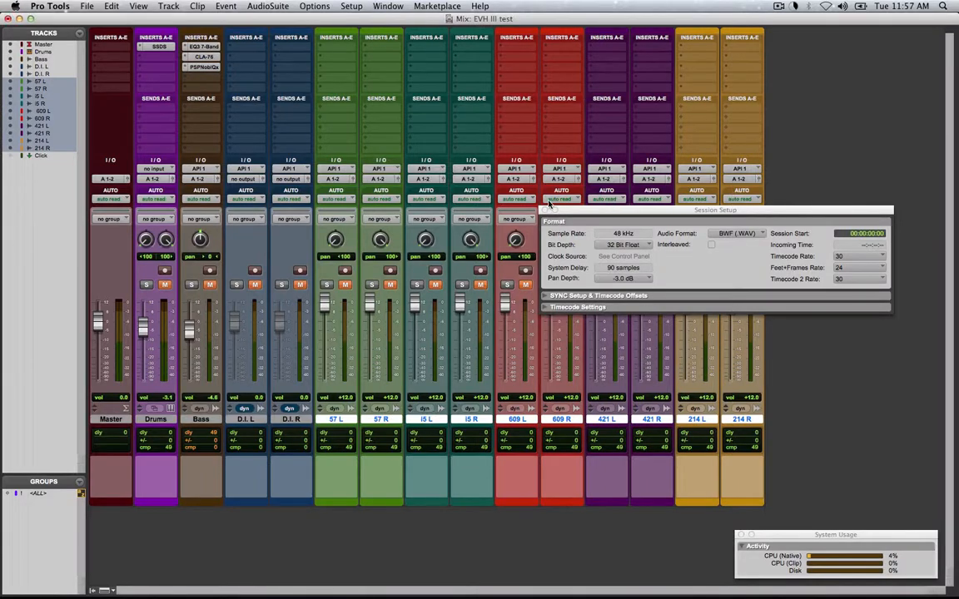
{"action": "left_click_drag", "start_coordinate": [714, 209], "coordinate": [537, 328]}
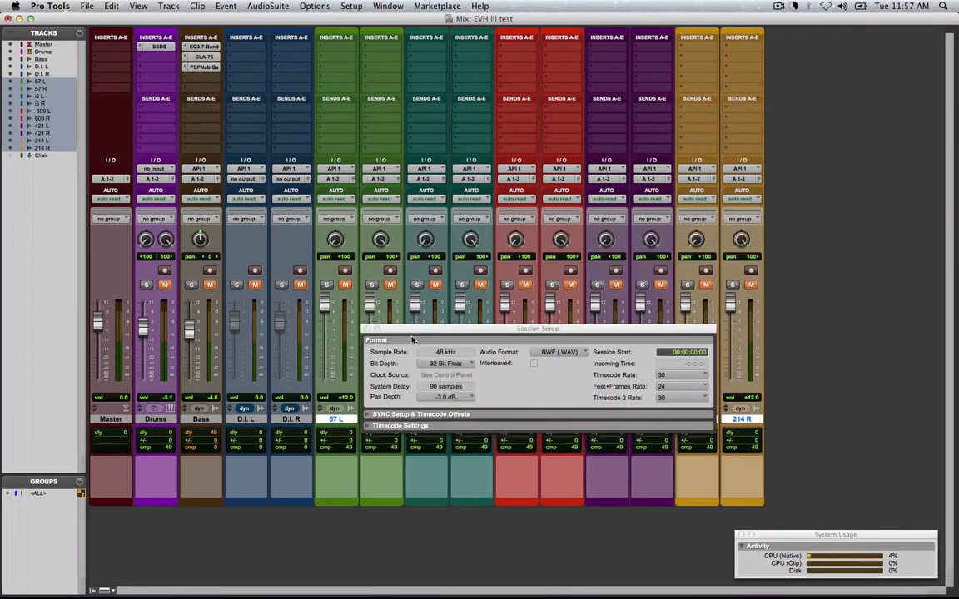
{"action": "left_click_drag", "start_coordinate": [538, 328], "coordinate": [506, 483]}
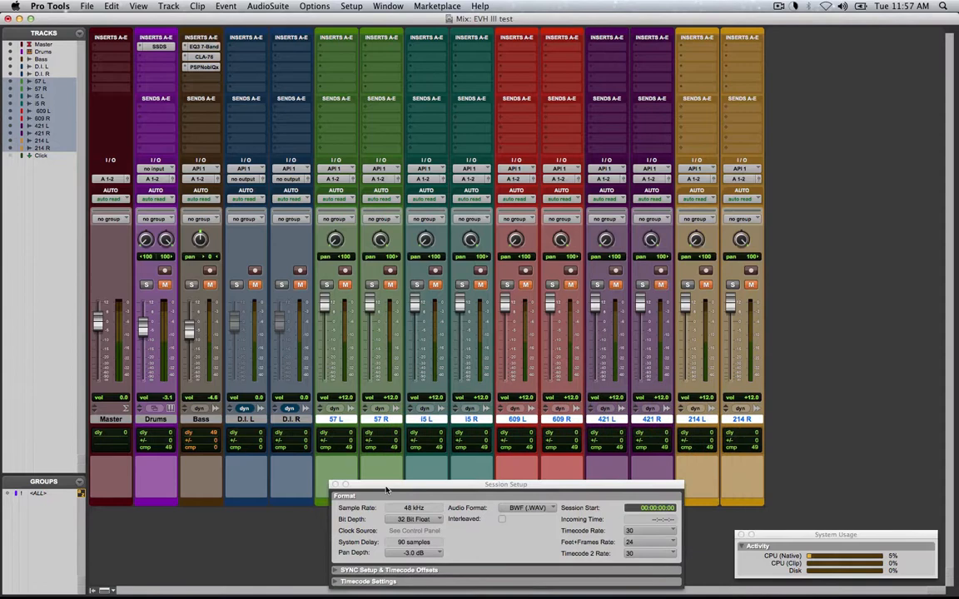
{"action": "left_click", "coordinate": [334, 485]}
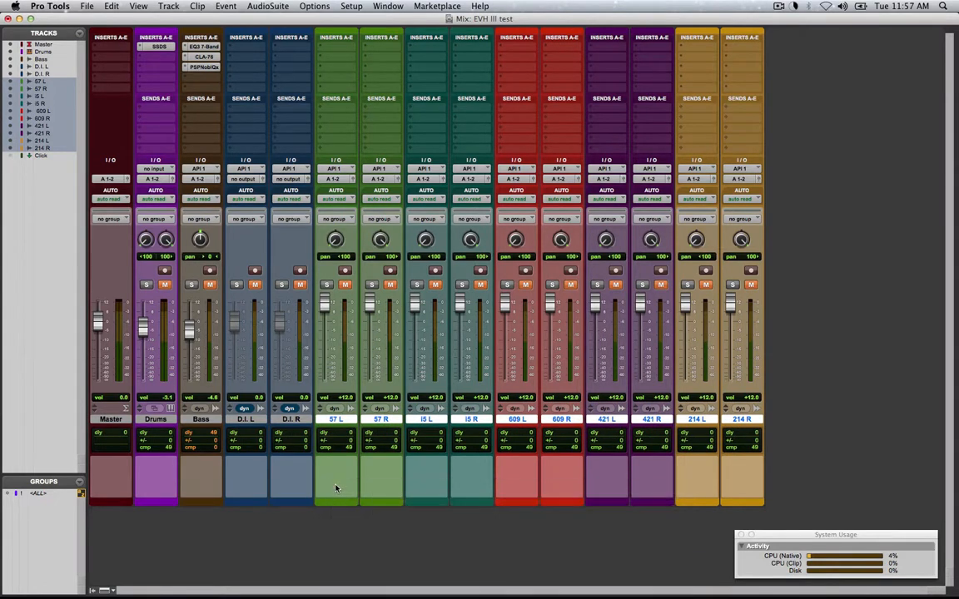
{"action": "mouse_move", "coordinate": [352, 436]}
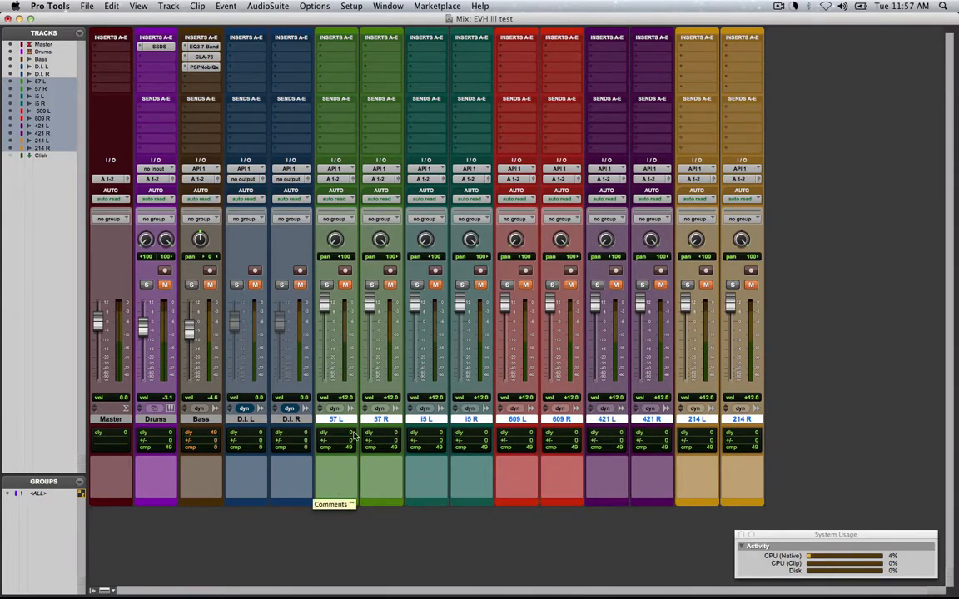
{"action": "mouse_move", "coordinate": [304, 530]}
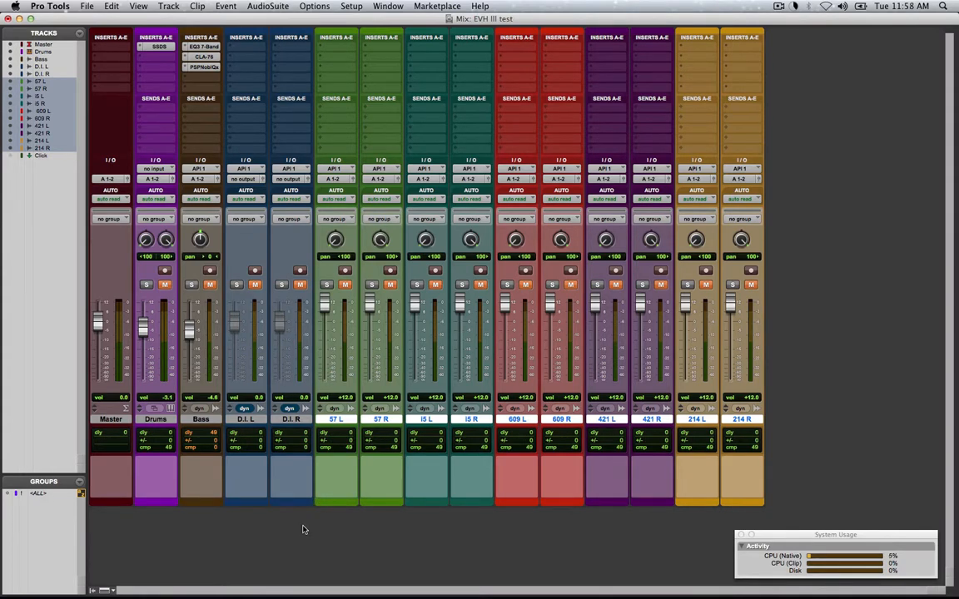
{"action": "mouse_move", "coordinate": [241, 7]}
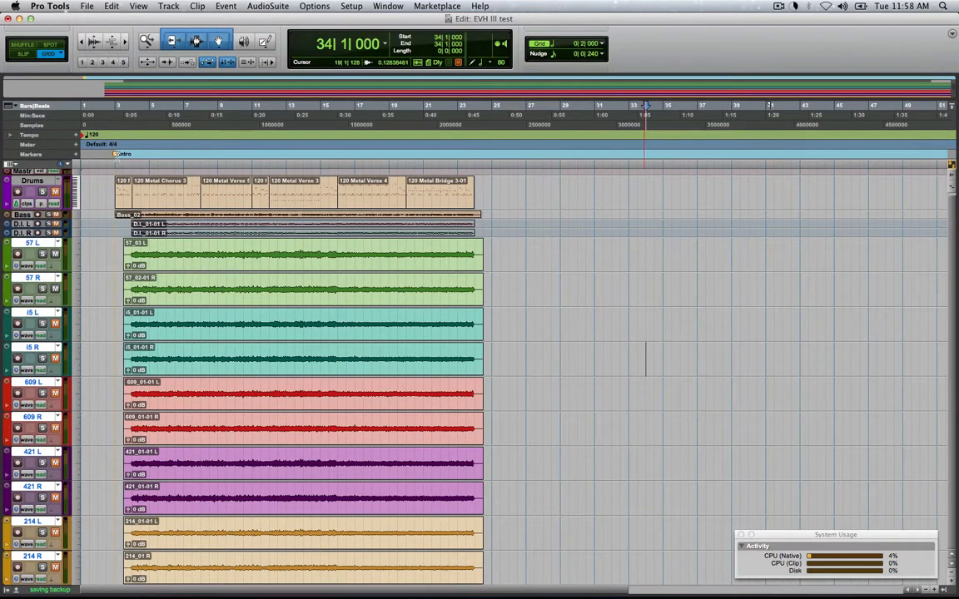
{"action": "left_click", "coordinate": [124, 106]}
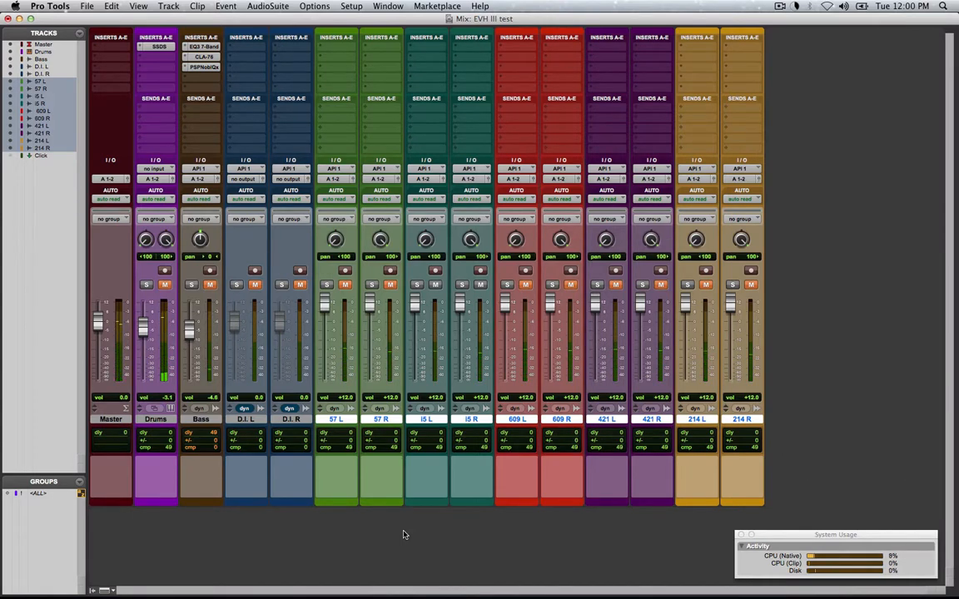
{"action": "left_click", "coordinate": [434, 285]}
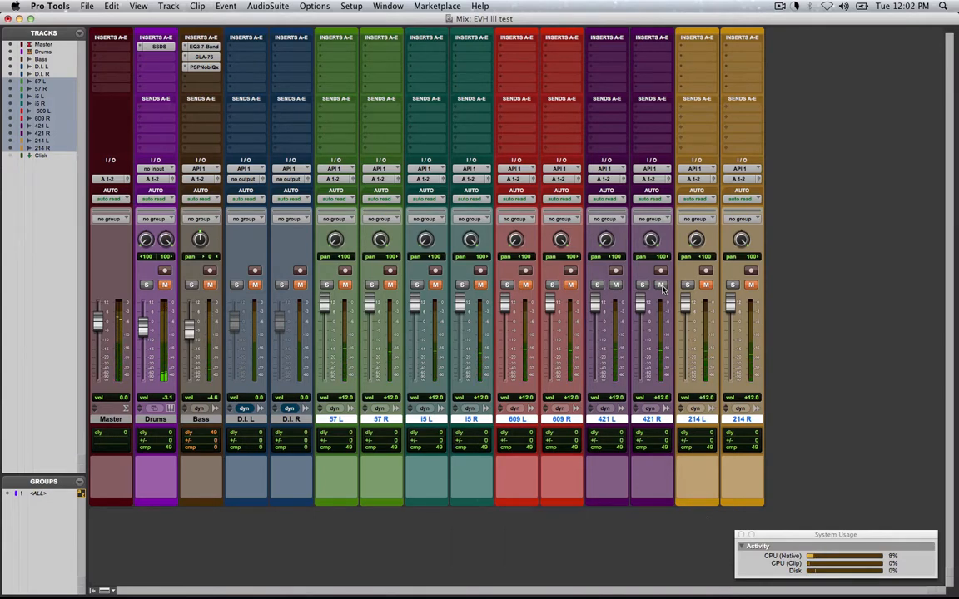
{"action": "left_click", "coordinate": [615, 285]}
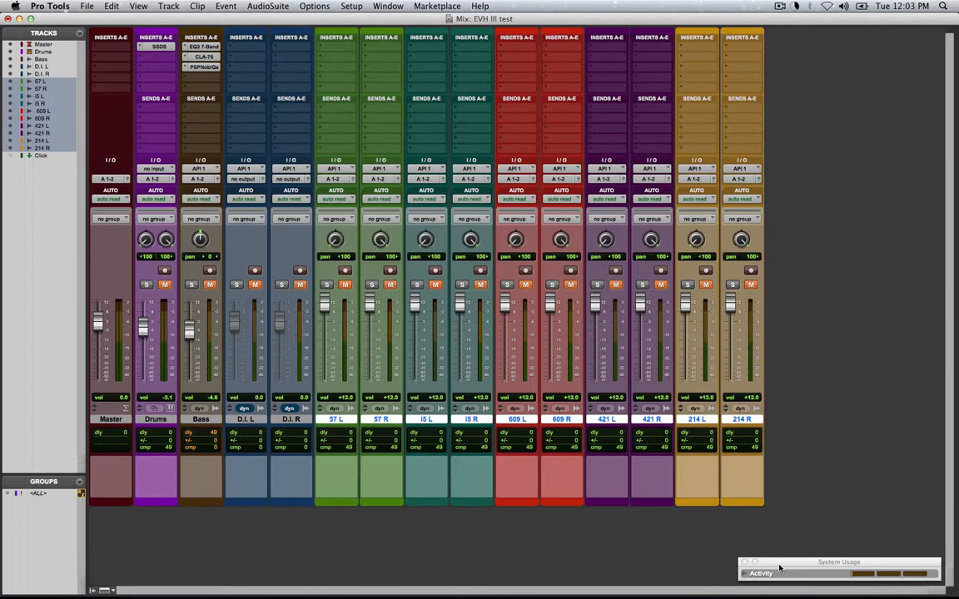
{"action": "mouse_move", "coordinate": [828, 522]}
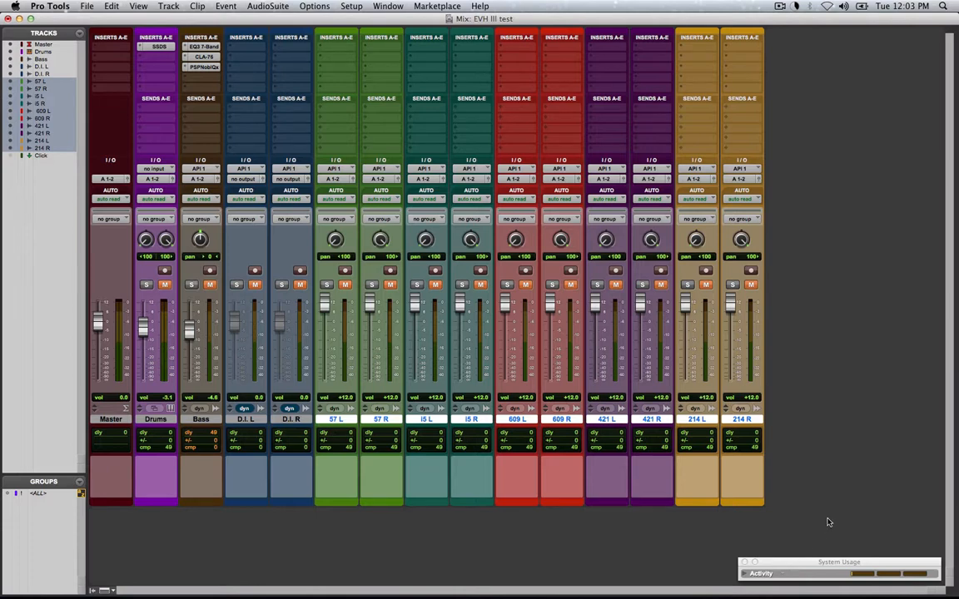
{"action": "mouse_move", "coordinate": [812, 327]}
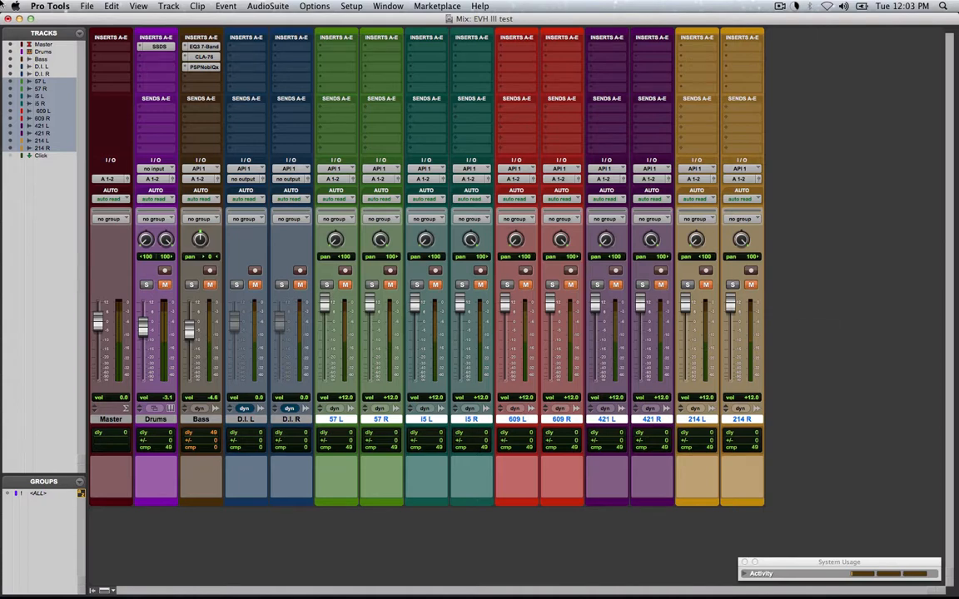
Close the Drums track's SSDSampler groove browser to reveal the full mixer.
{"action": "left_click", "coordinate": [159, 46]}
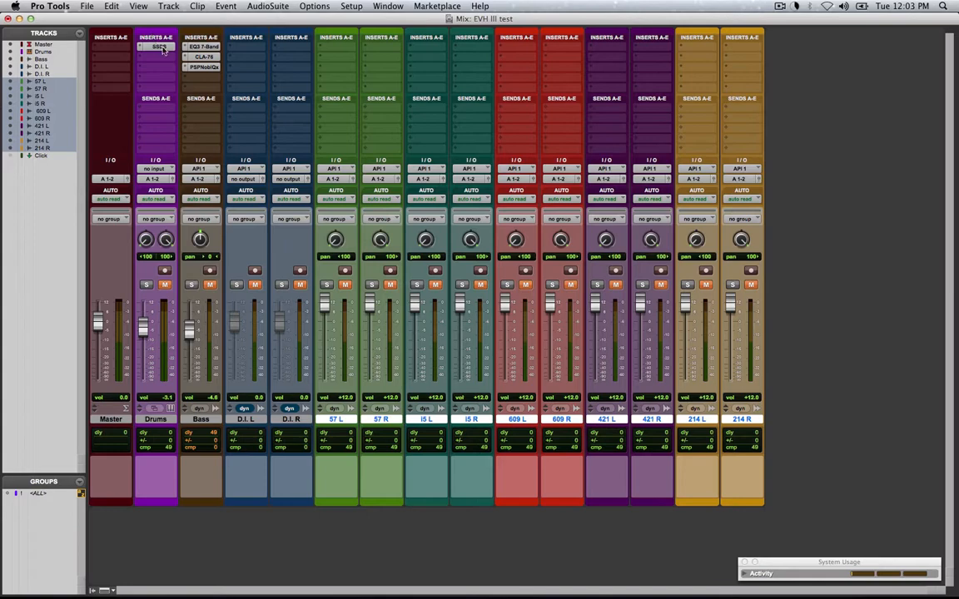
{"action": "left_click", "coordinate": [157, 45]}
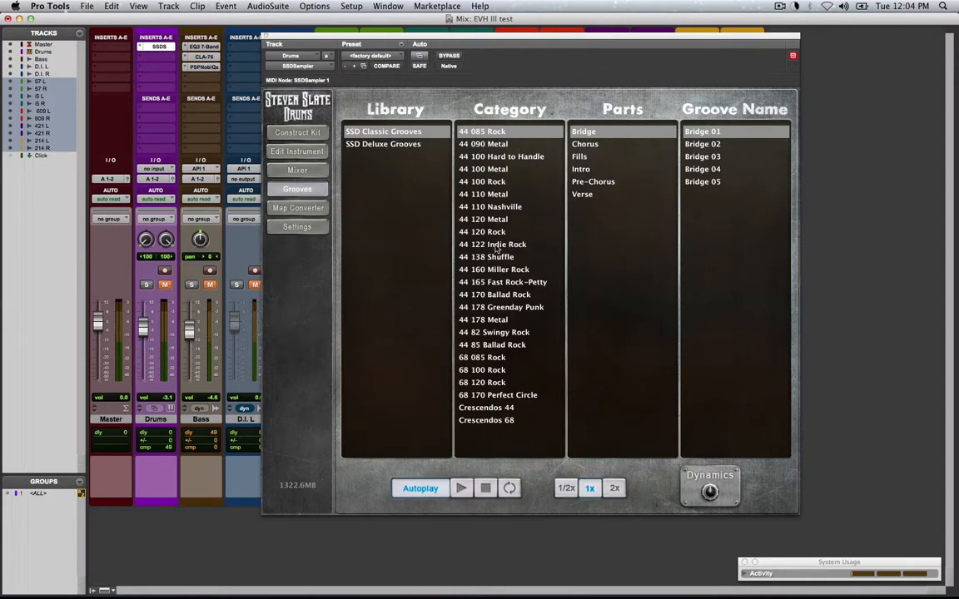
{"action": "mouse_move", "coordinate": [466, 414]}
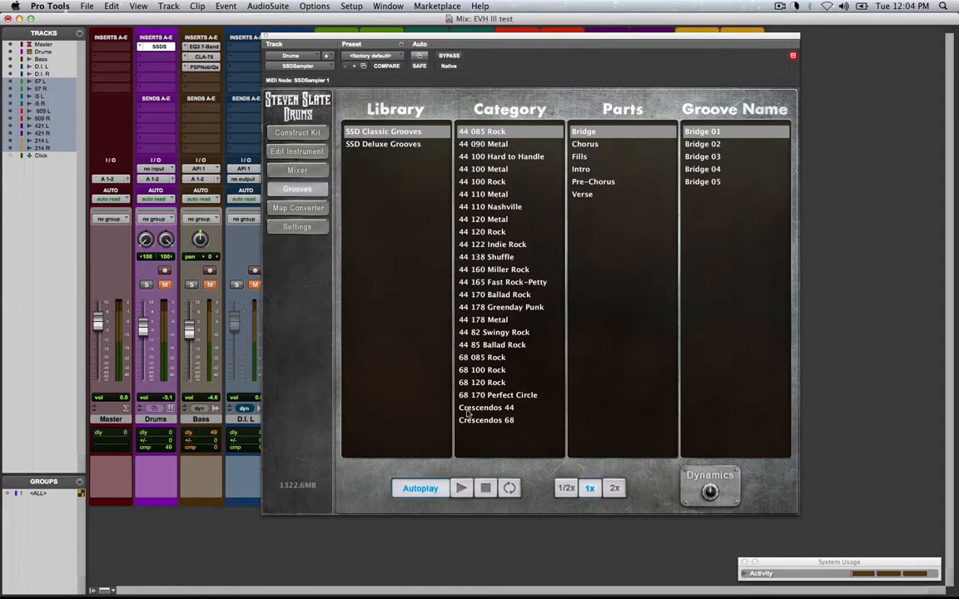
{"action": "mouse_move", "coordinate": [514, 433]}
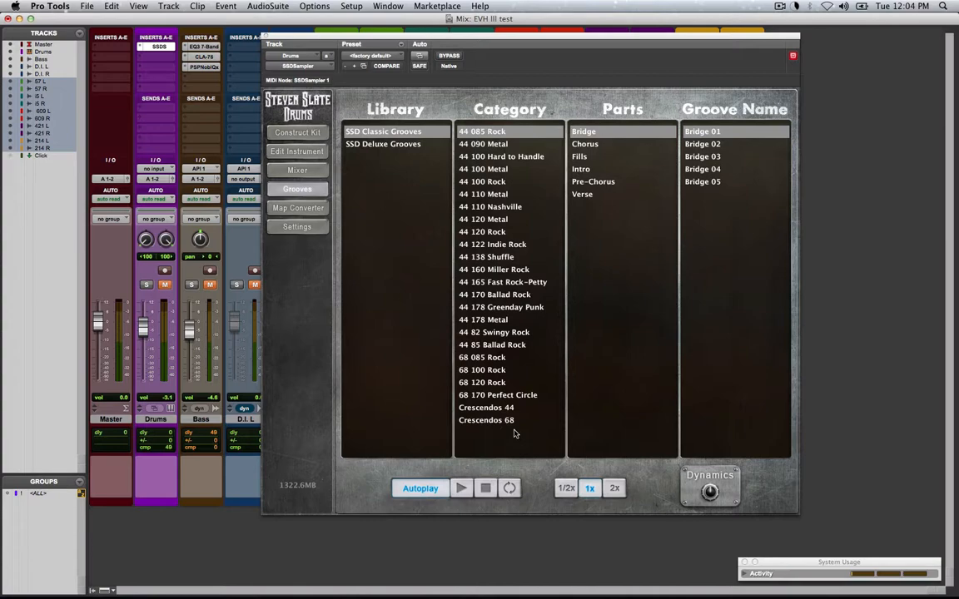
{"action": "mouse_move", "coordinate": [541, 112]}
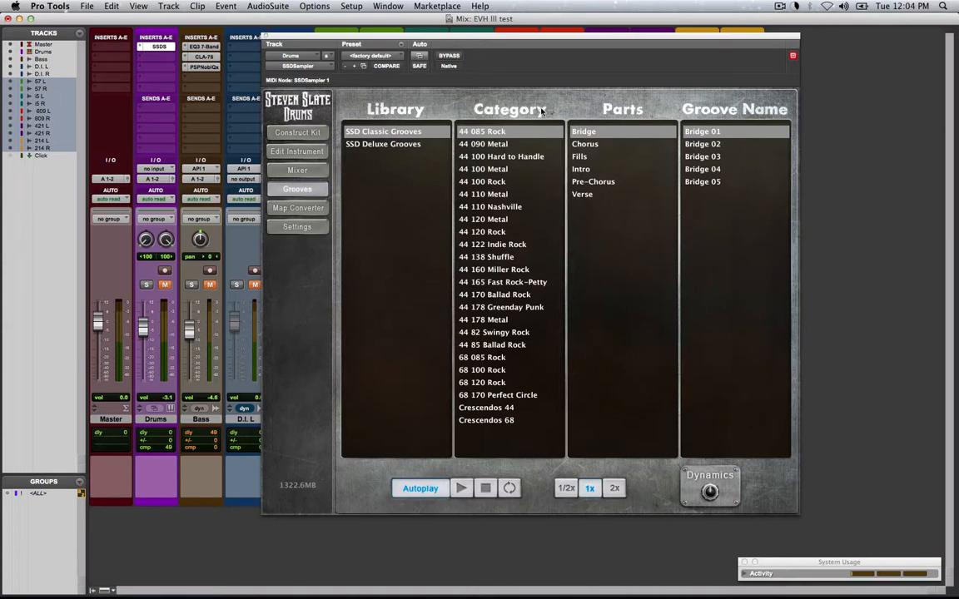
{"action": "left_click", "coordinate": [298, 132]}
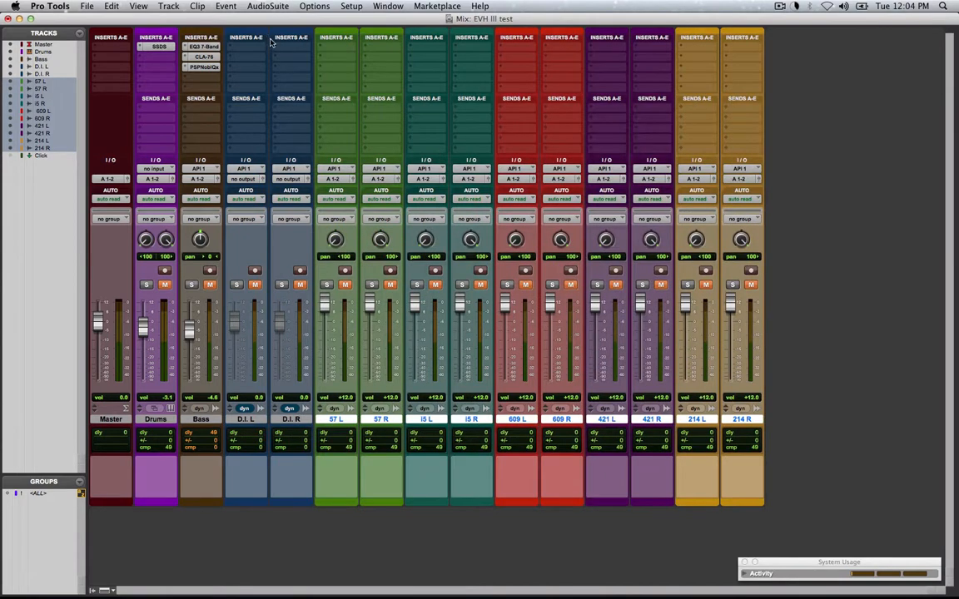
{"action": "mouse_move", "coordinate": [218, 293]}
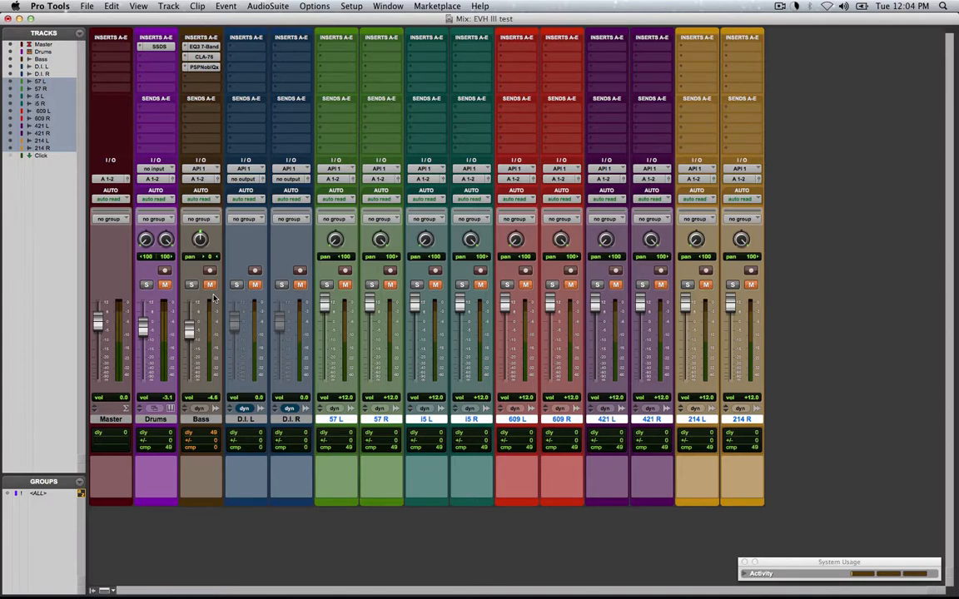
Unmute the Bass track.
{"action": "left_click", "coordinate": [164, 285]}
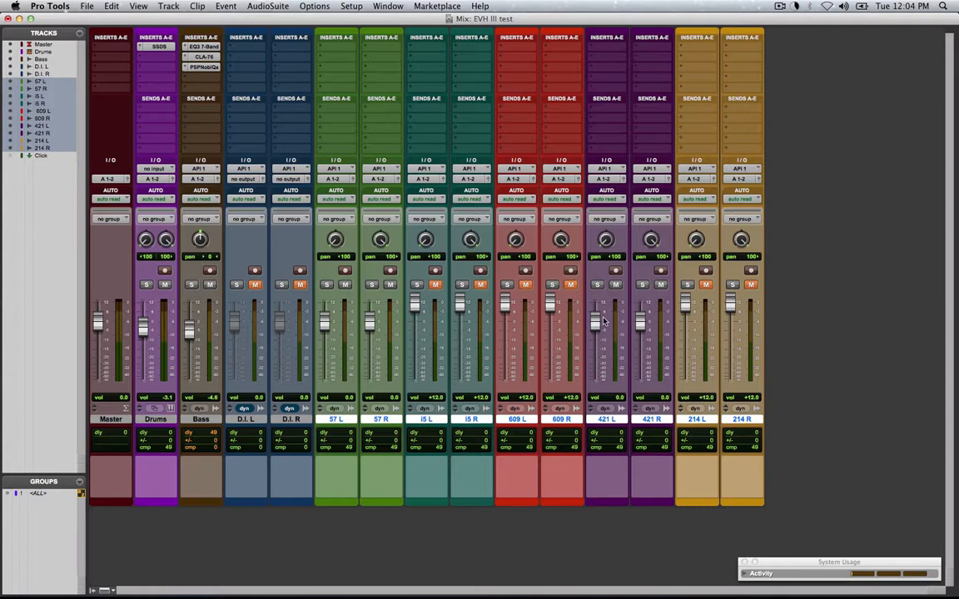
Pull the 421 guitar faders to -inf, then raise them to about -11 dB.
{"action": "left_click_drag", "start_coordinate": [595, 322], "coordinate": [595, 383]}
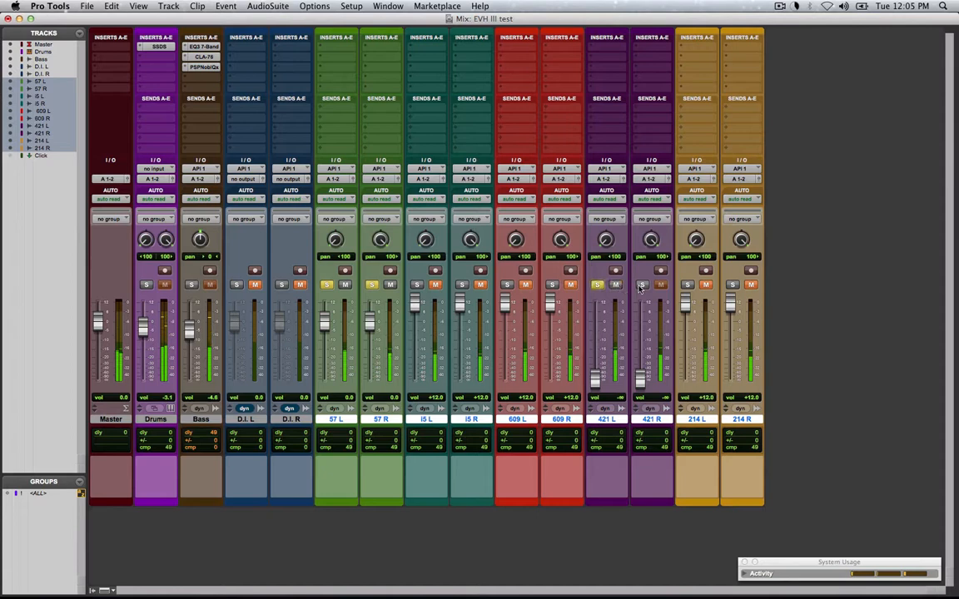
{"action": "left_click_drag", "start_coordinate": [597, 350], "coordinate": [598, 379]}
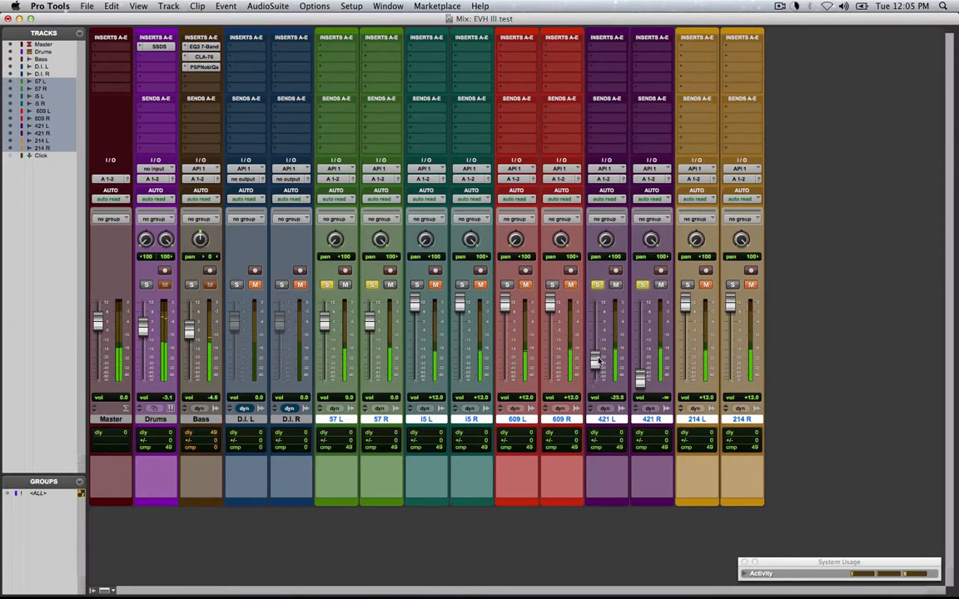
{"action": "left_click_drag", "start_coordinate": [599, 359], "coordinate": [602, 308]}
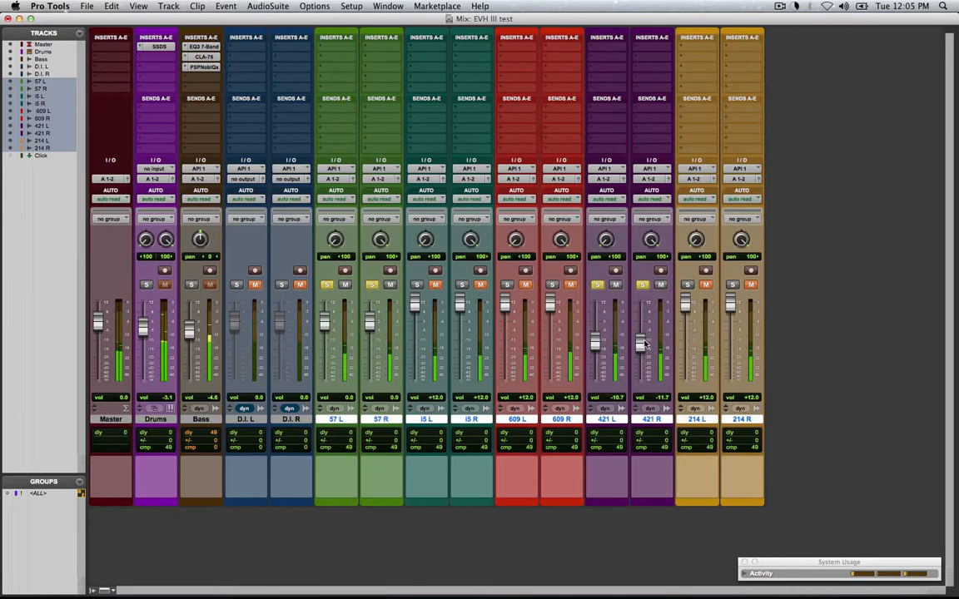
Set both 421 L and R faders to -5.8 dB and toggle the 421 solo.
{"action": "left_click_drag", "start_coordinate": [641, 341], "coordinate": [641, 328]}
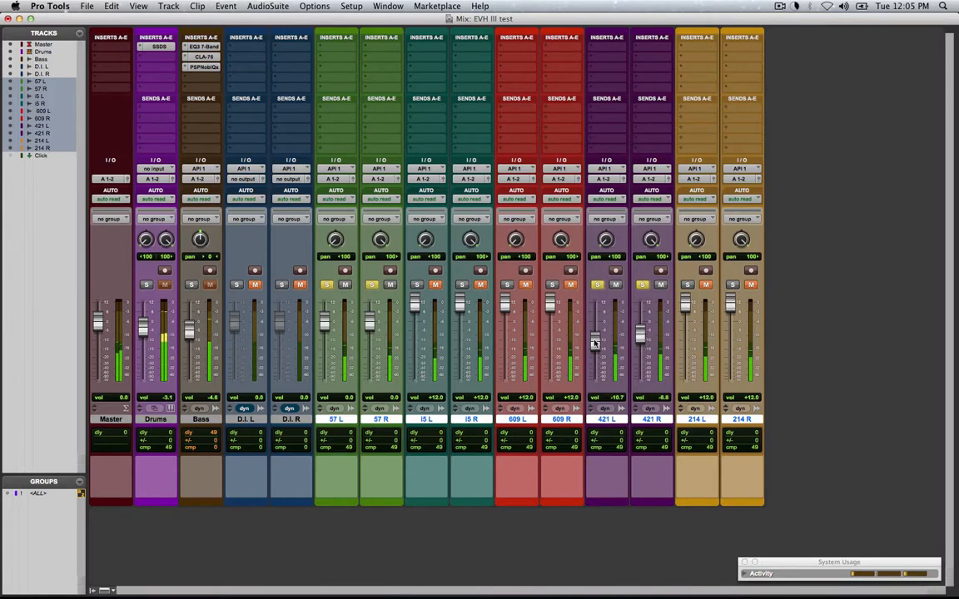
{"action": "left_click_drag", "start_coordinate": [595, 343], "coordinate": [595, 333]}
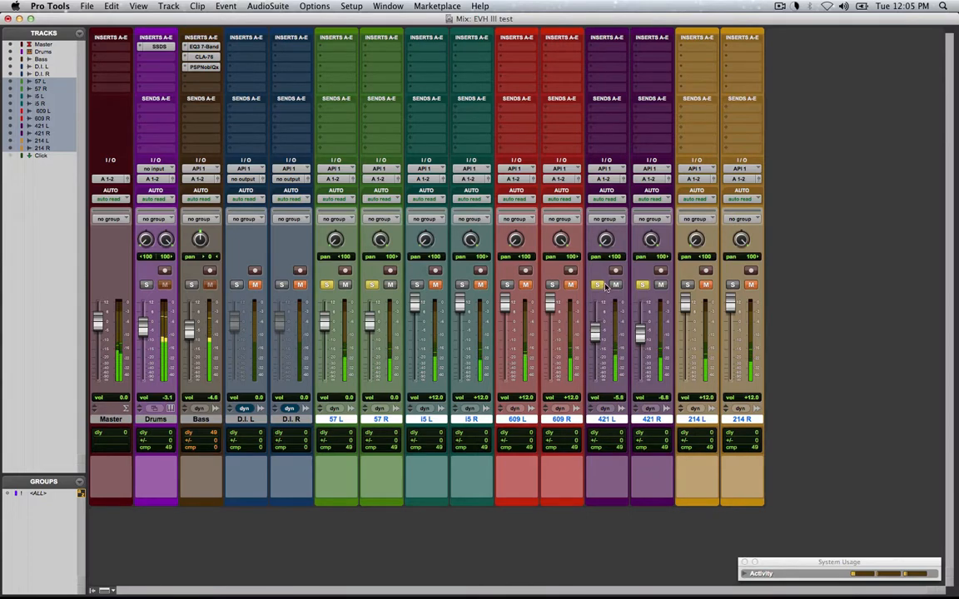
{"action": "left_click", "coordinate": [598, 284]}
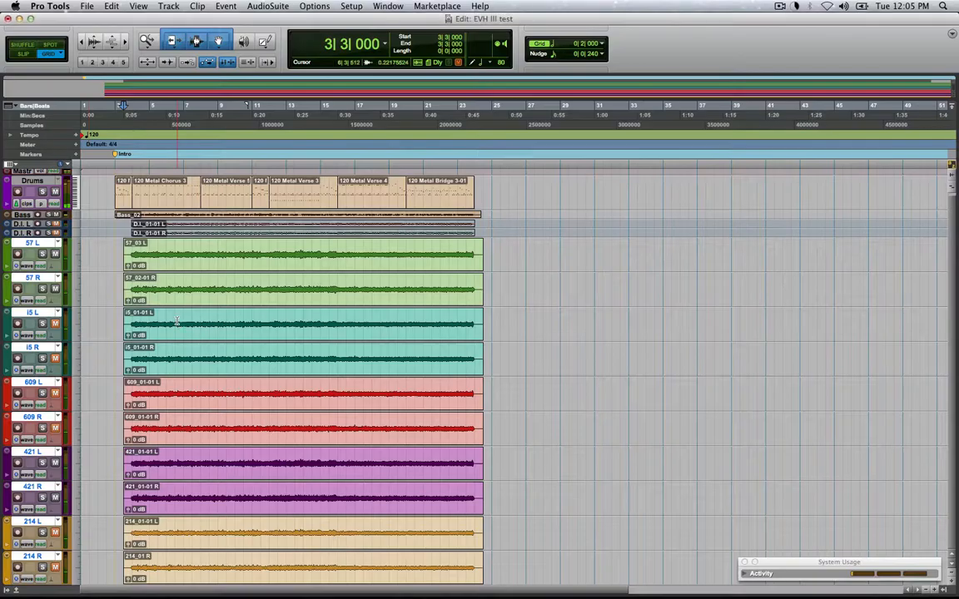
Return from the Edit window to the Mix window.
{"action": "left_click", "coordinate": [117, 156]}
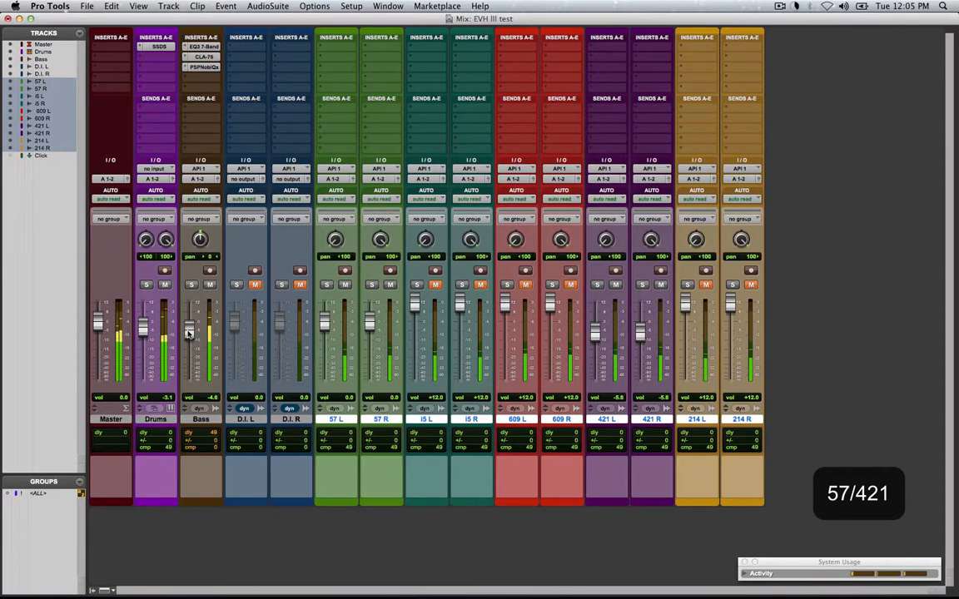
Set the Bass fader to -3.1 dB and the Drums fader to -2.5 dB.
{"action": "left_click_drag", "start_coordinate": [190, 333], "coordinate": [190, 325]}
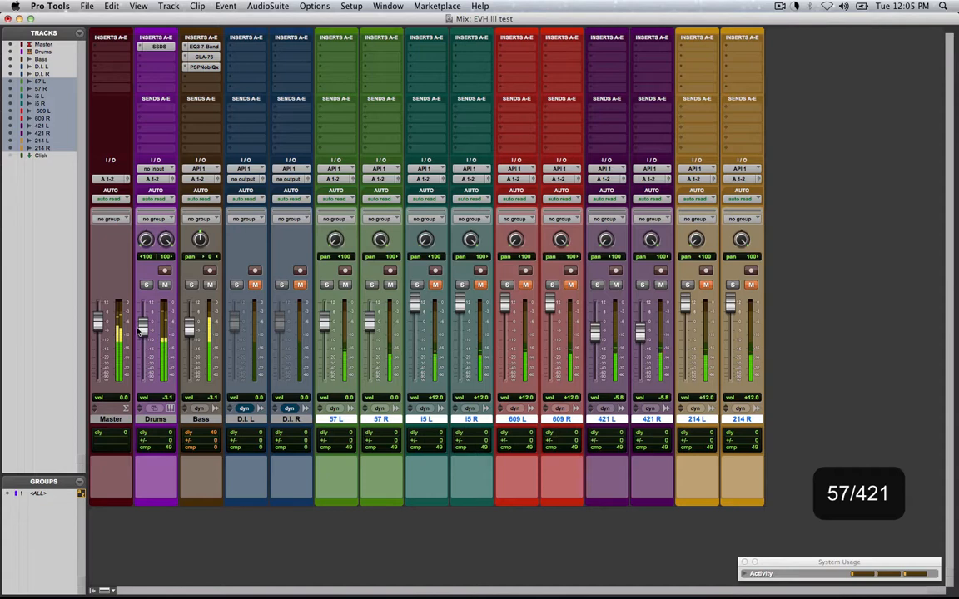
{"action": "left_click_drag", "start_coordinate": [155, 321], "coordinate": [154, 337]}
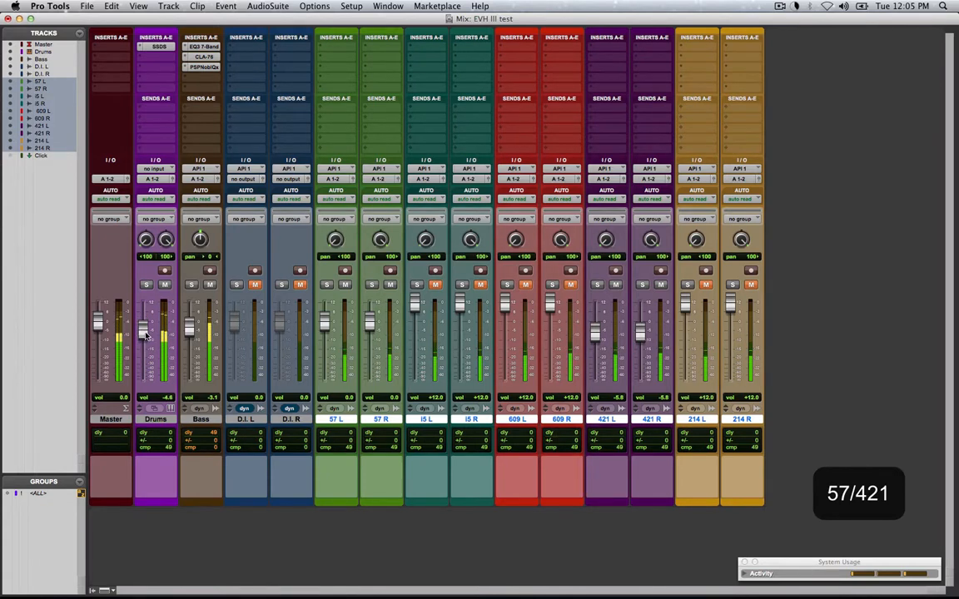
{"action": "left_click_drag", "start_coordinate": [143, 341], "coordinate": [143, 320]}
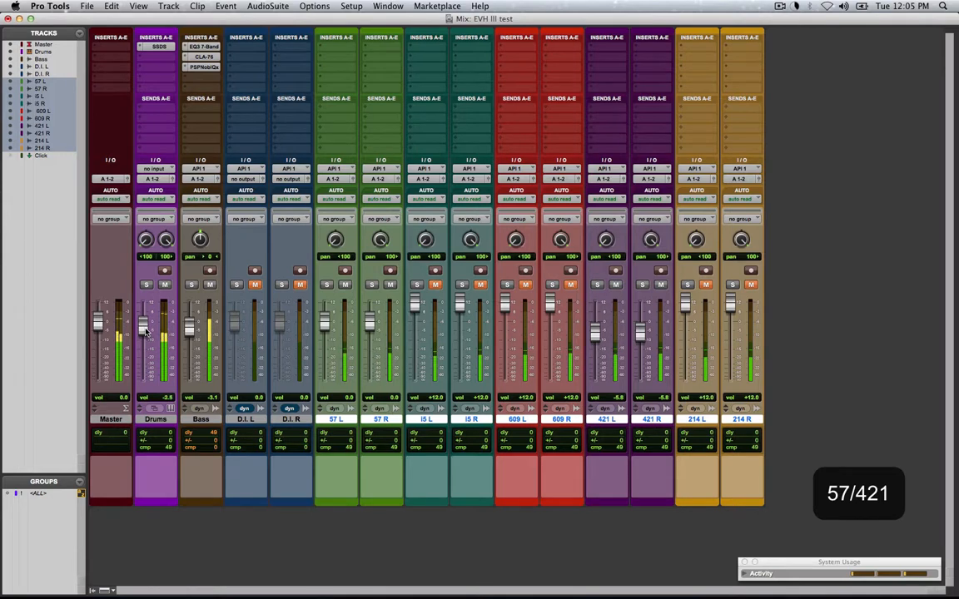
{"action": "mouse_move", "coordinate": [143, 333]}
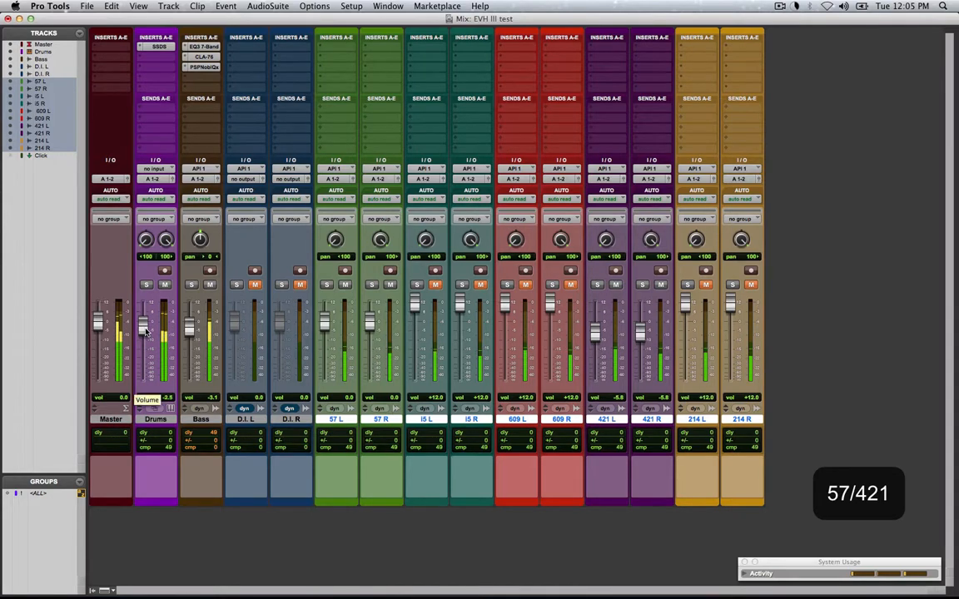